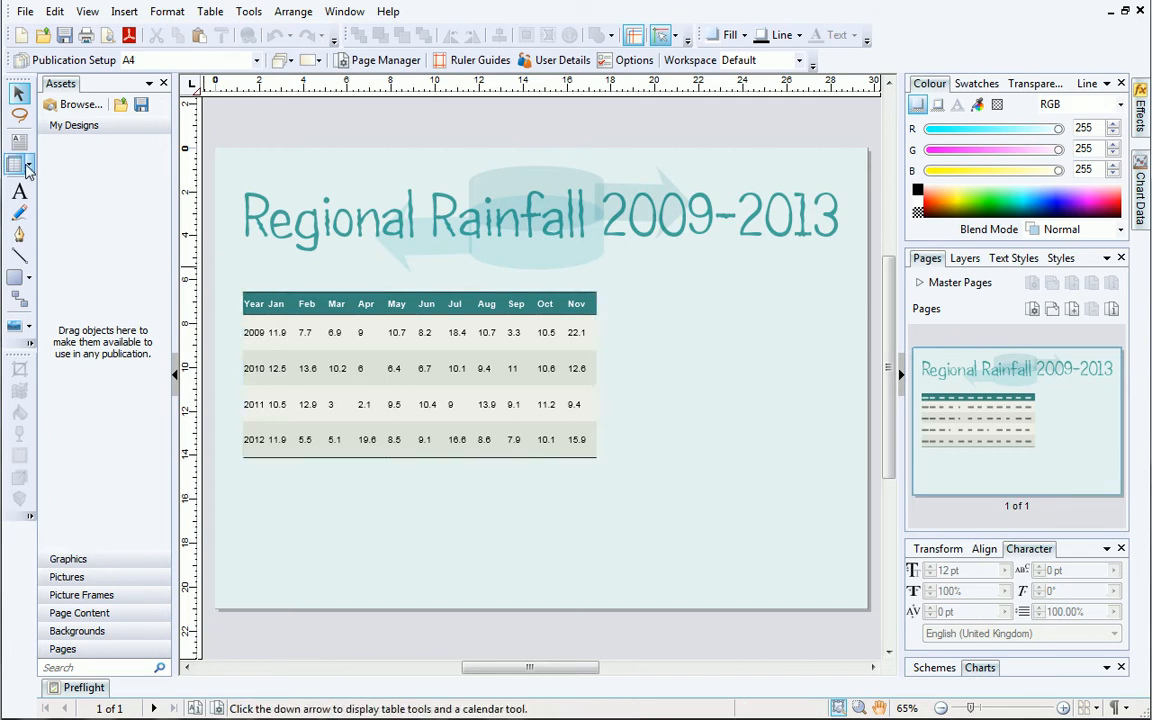
- Select the rainfall table and drag its right edge to add one column after Nov
left_click(27, 165)
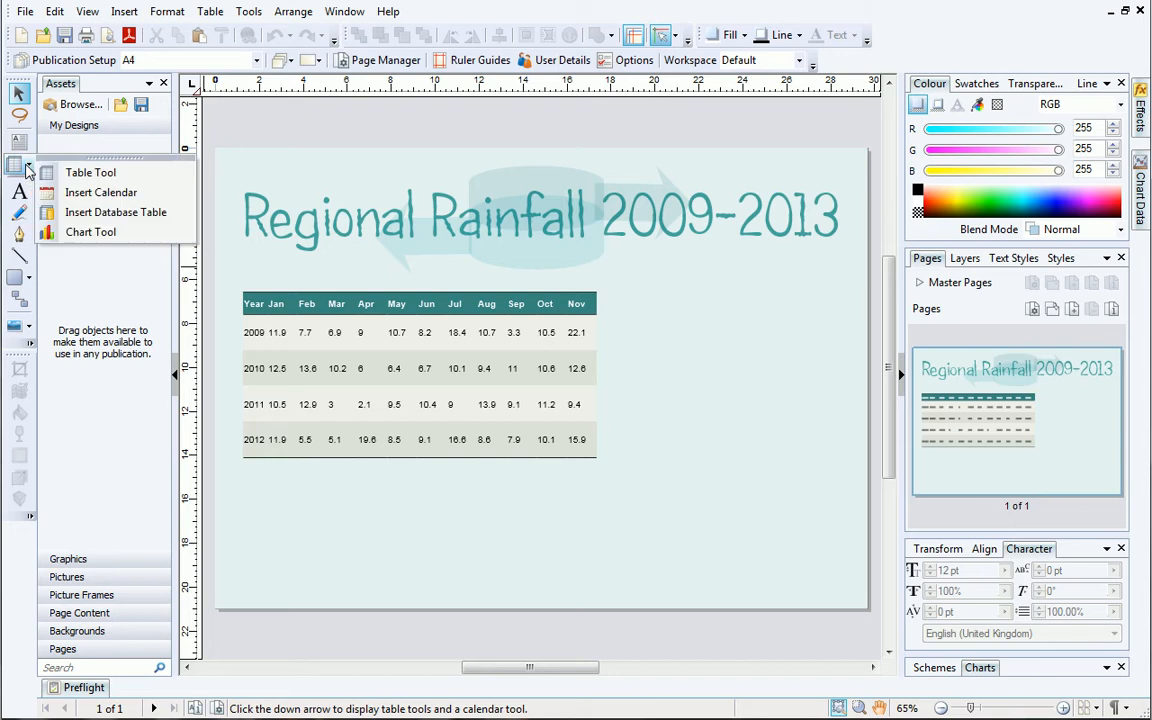
mouse_move(90, 172)
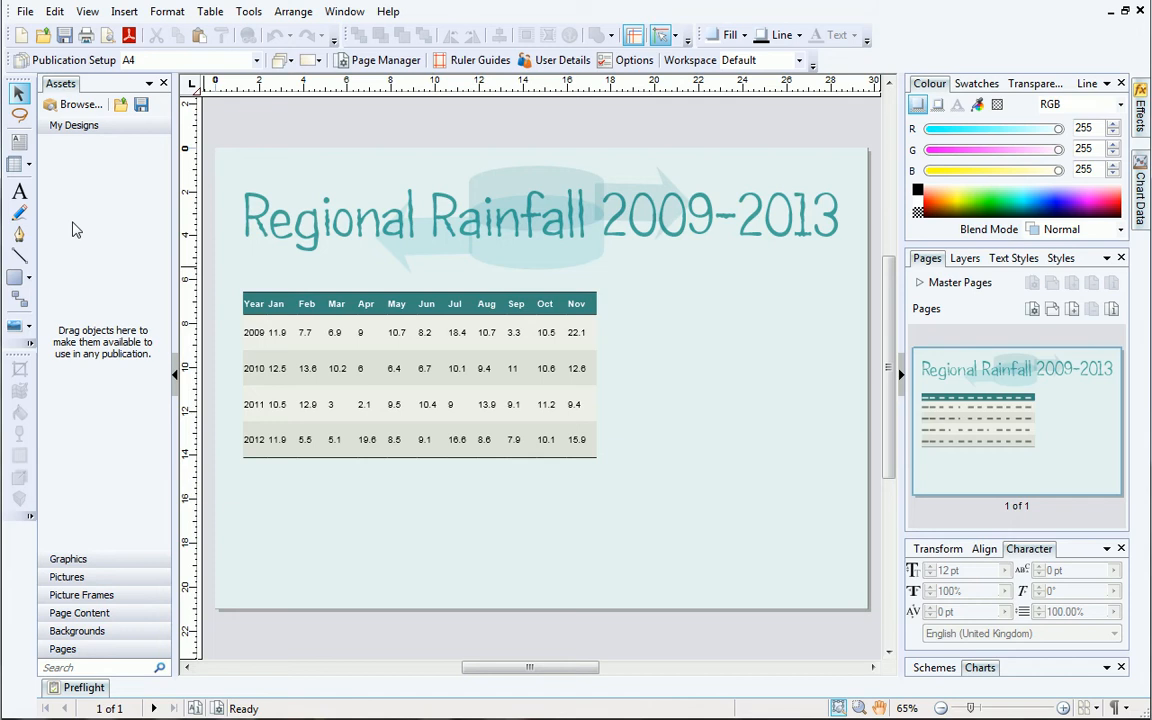
left_click(265, 332)
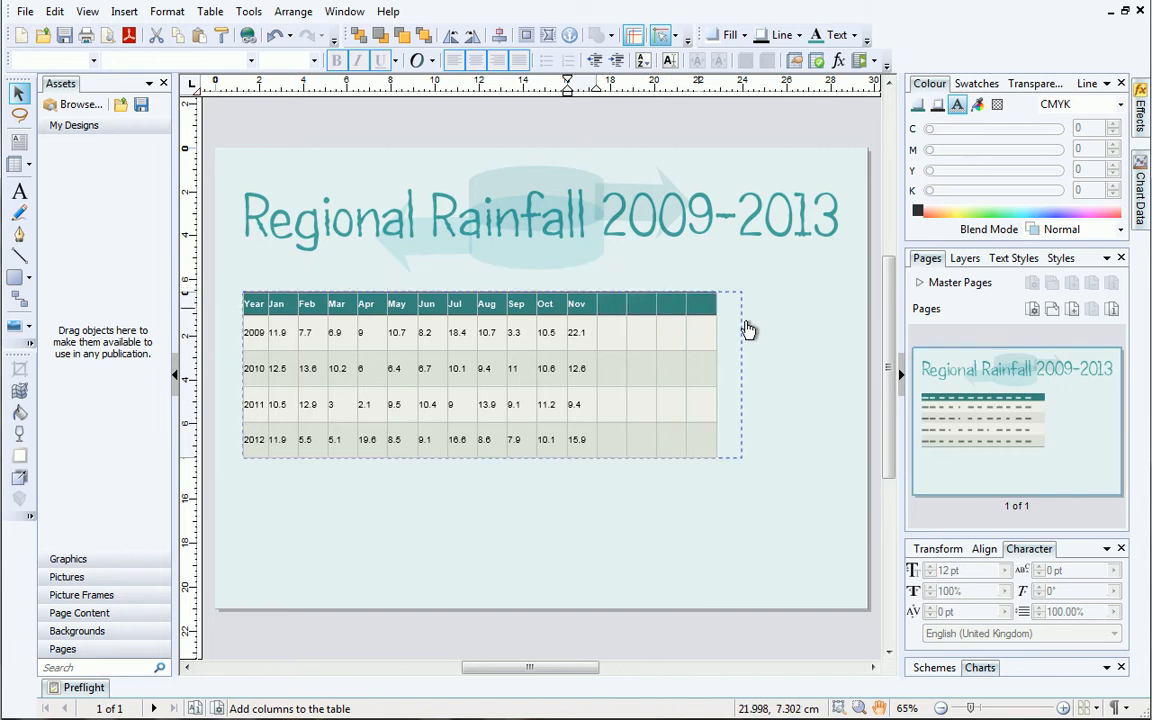
left_click_drag(749, 328, 845, 337)
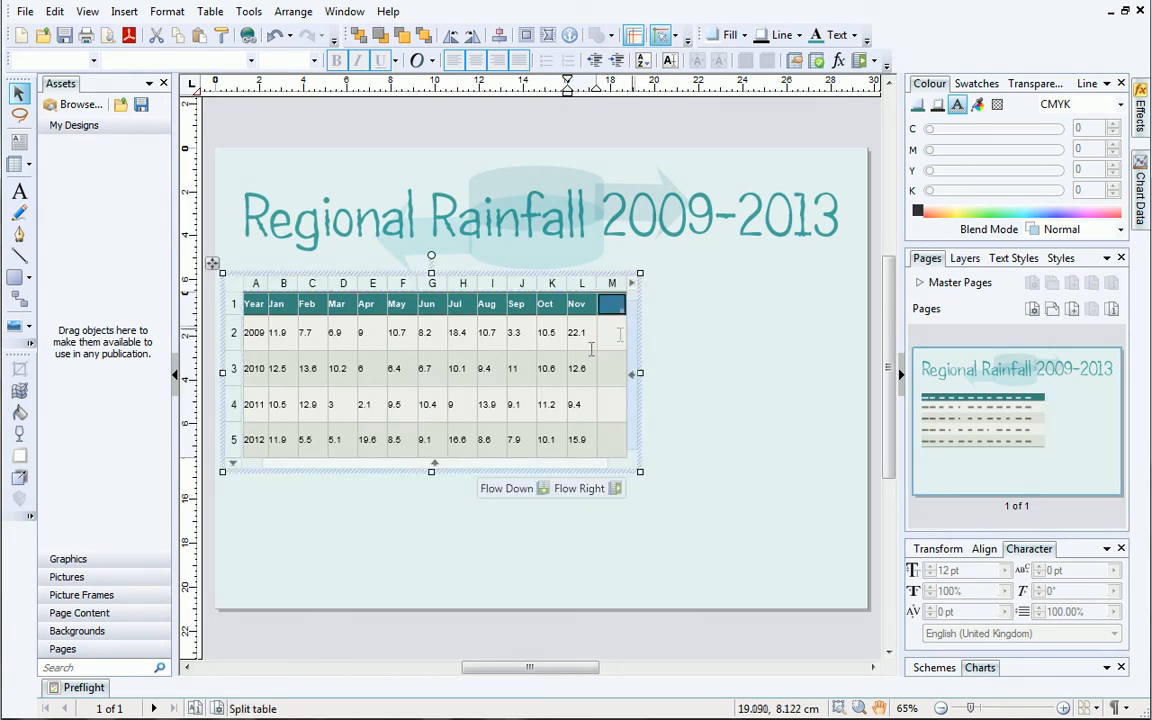
- Add a new row below the 2012 row and begin entering 2013 data
left_click(255, 440)
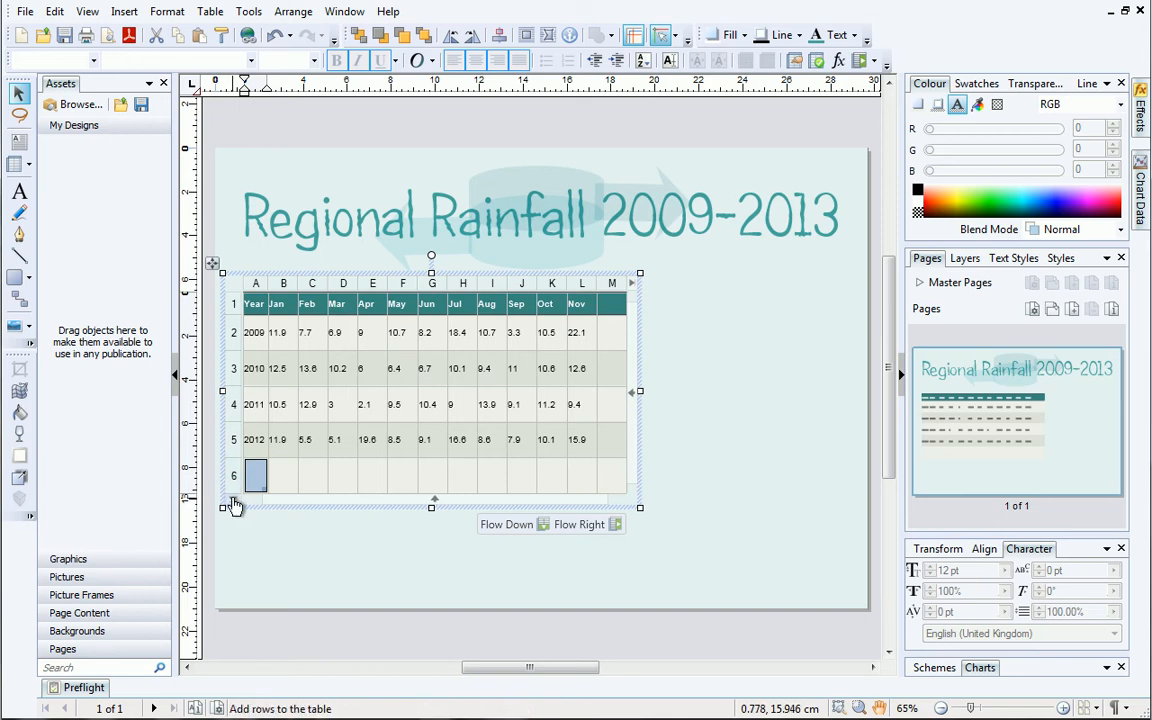
left_click(235, 505)
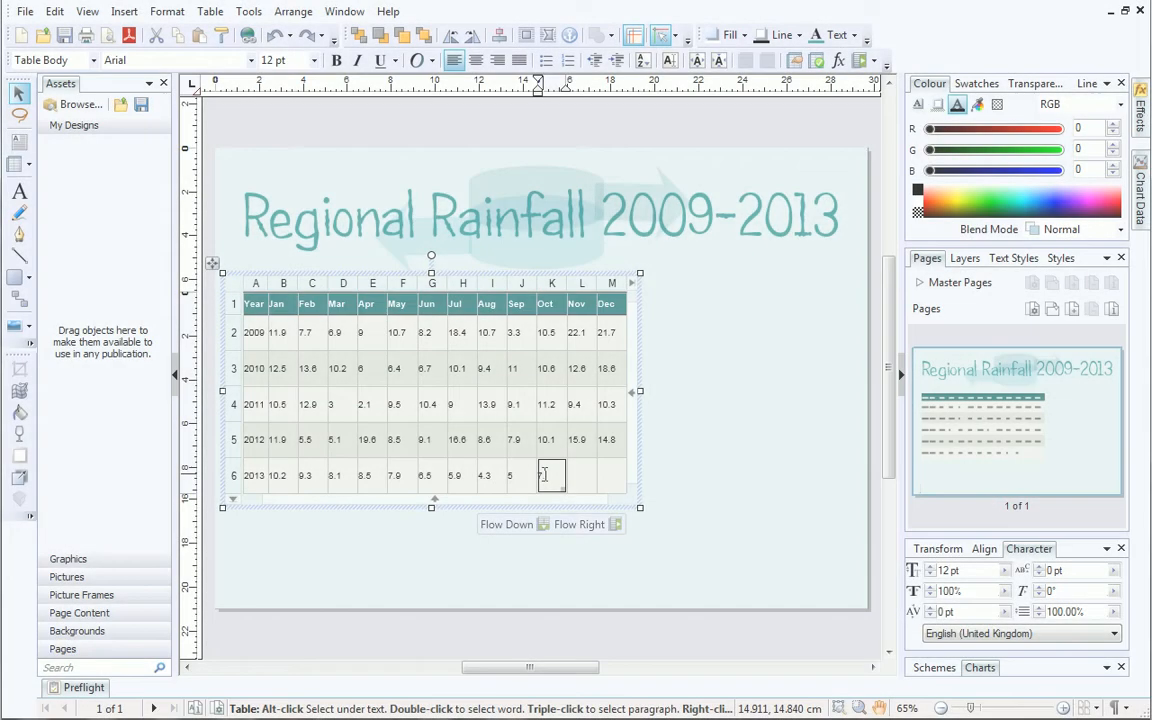
- Enter 7.3 in the 2013 Oct cell and 9.8 in the Nov cell
type("7.3")
left_click(582, 475)
type("9.8")
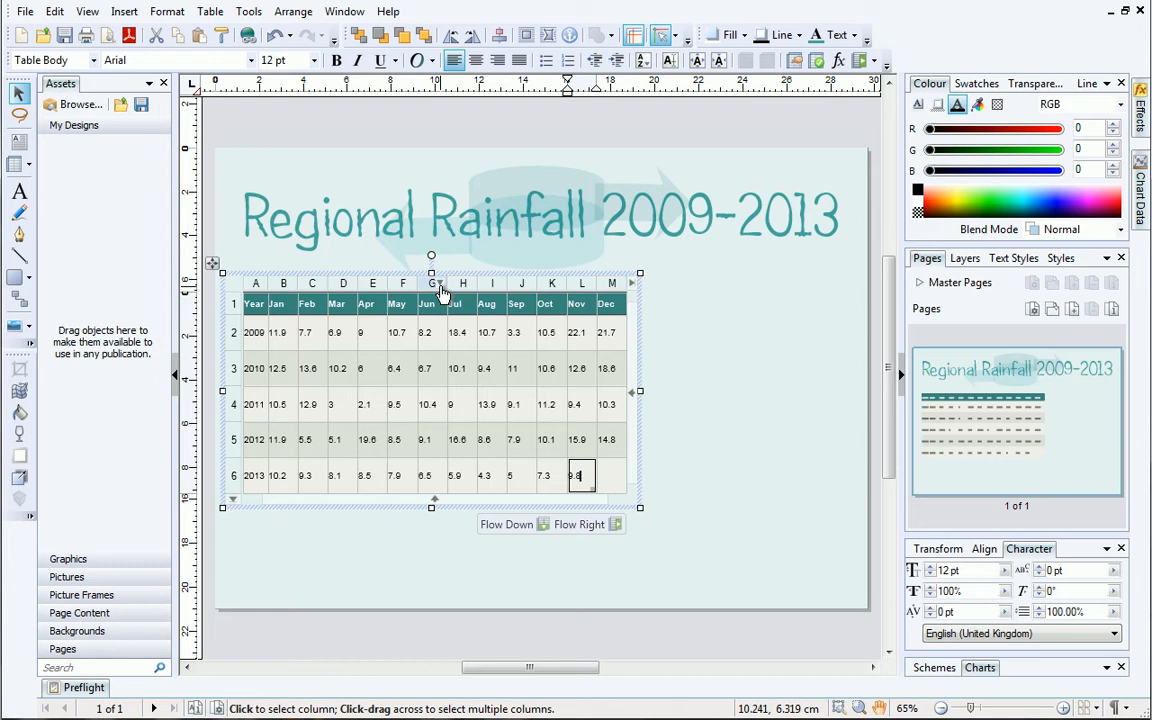
right_click(432, 290)
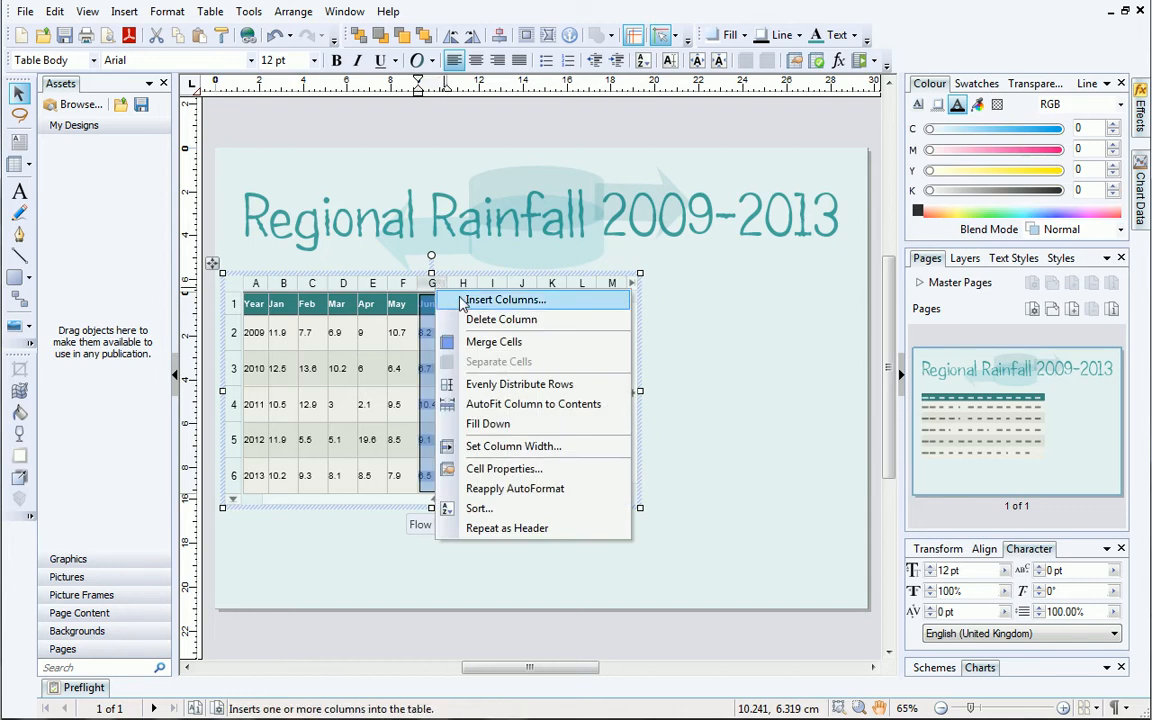
left_click(503, 299)
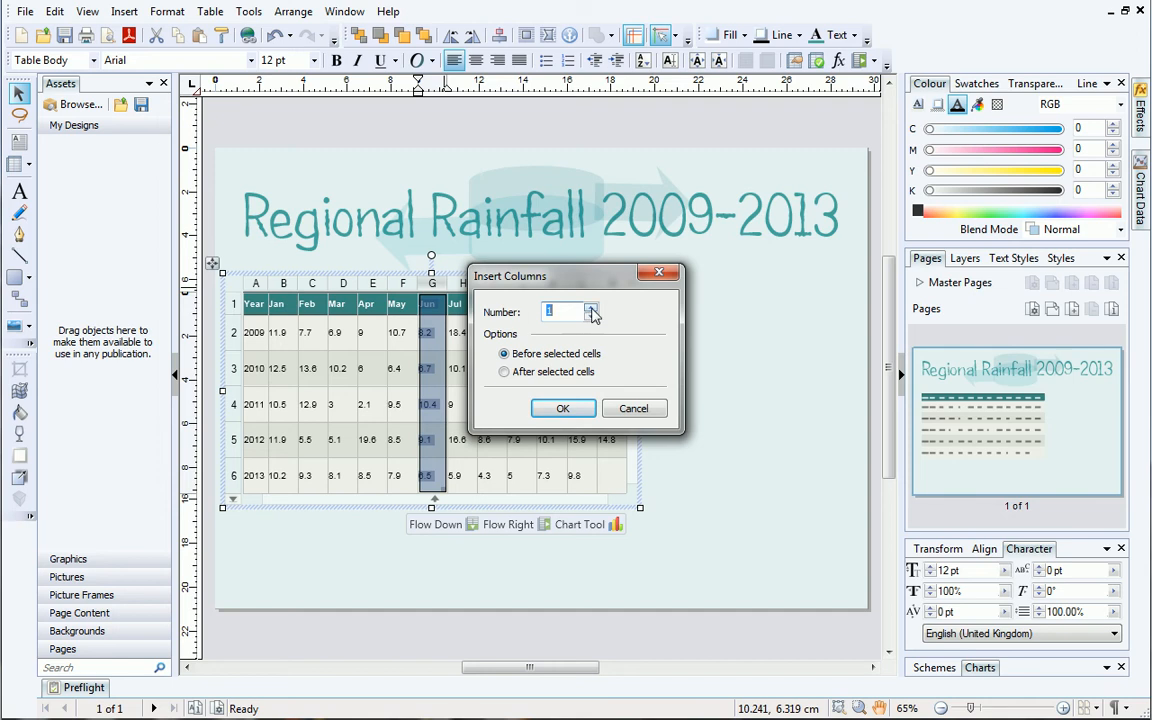
left_click(590, 307)
type("5")
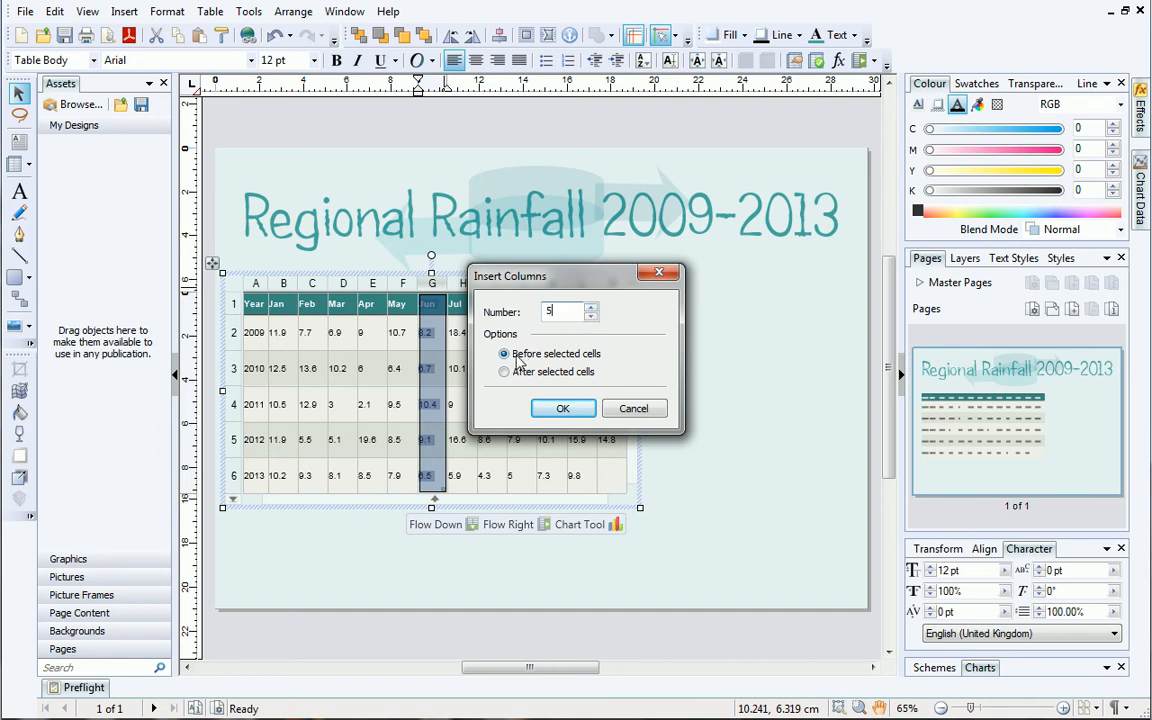
left_click(505, 372)
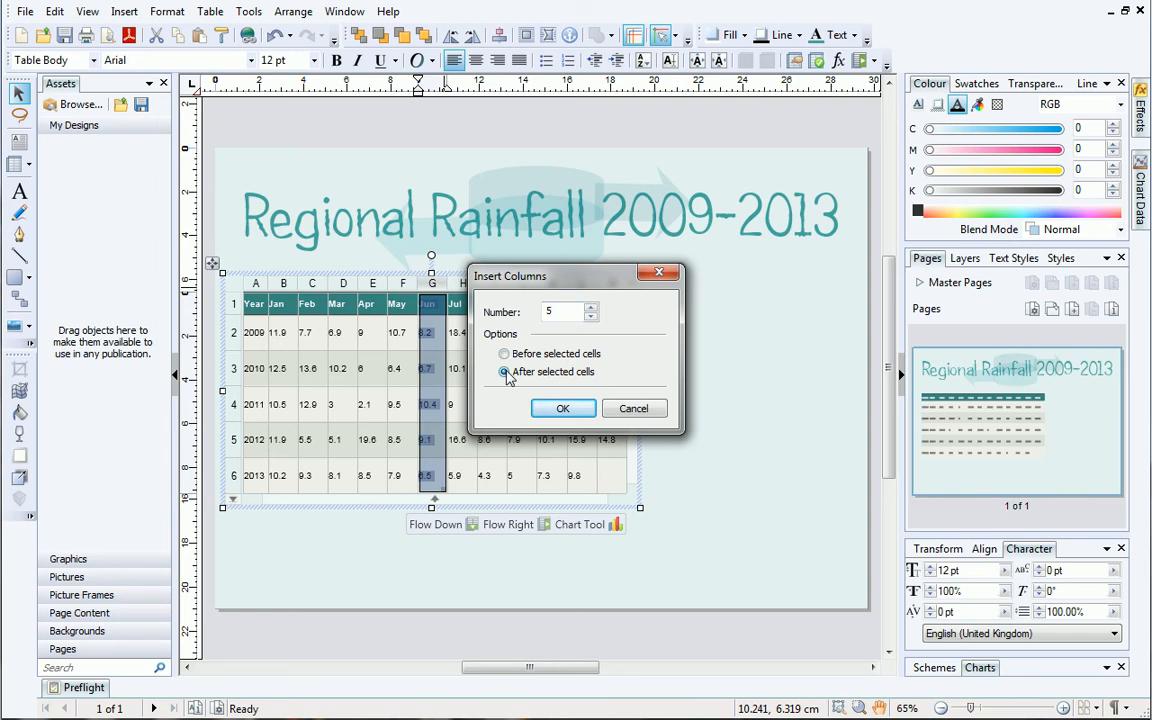
left_click(504, 353)
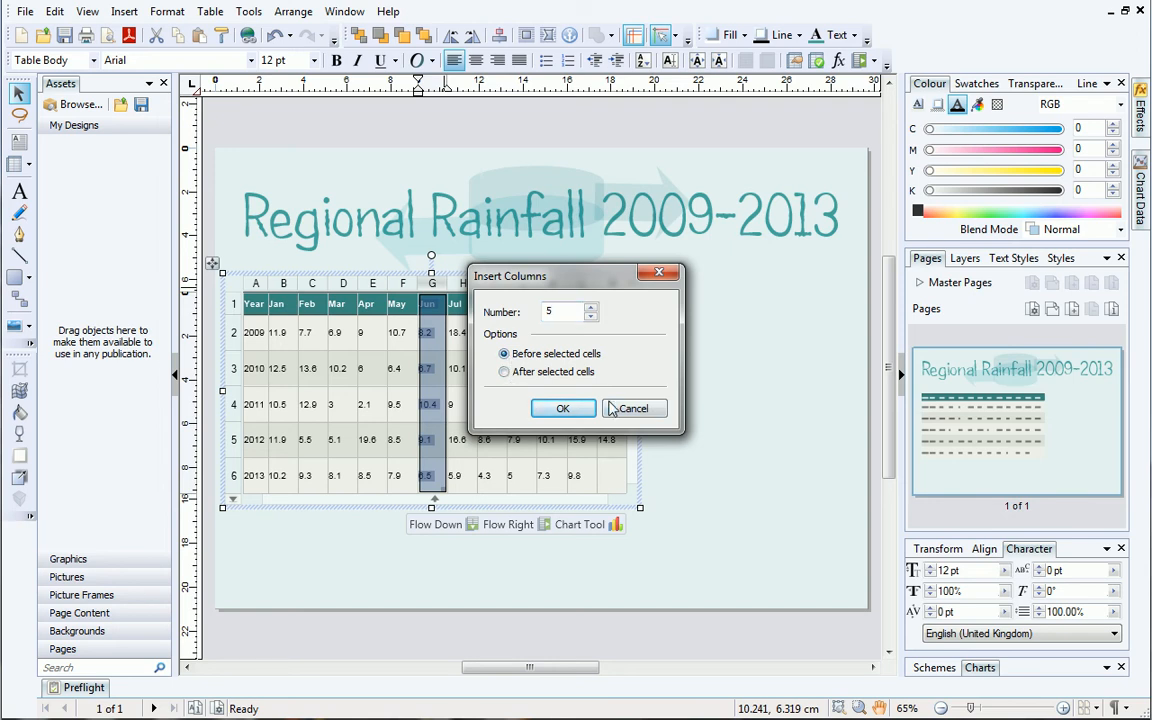
left_click(562, 408)
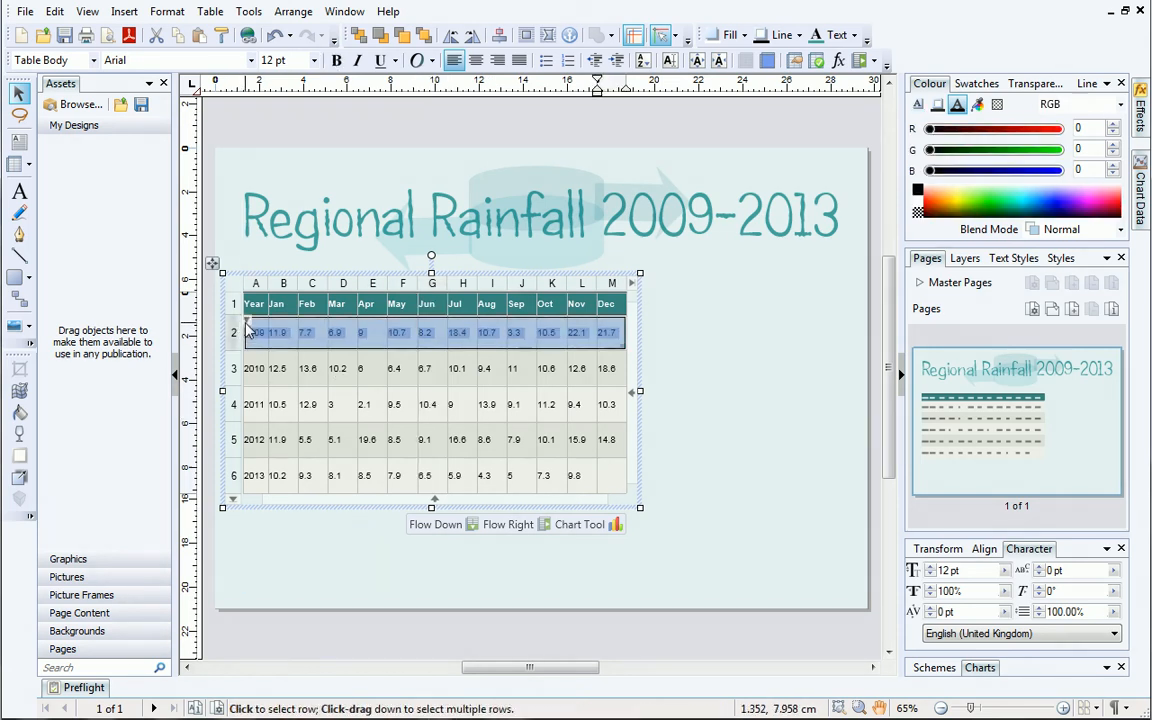
right_click(253, 332)
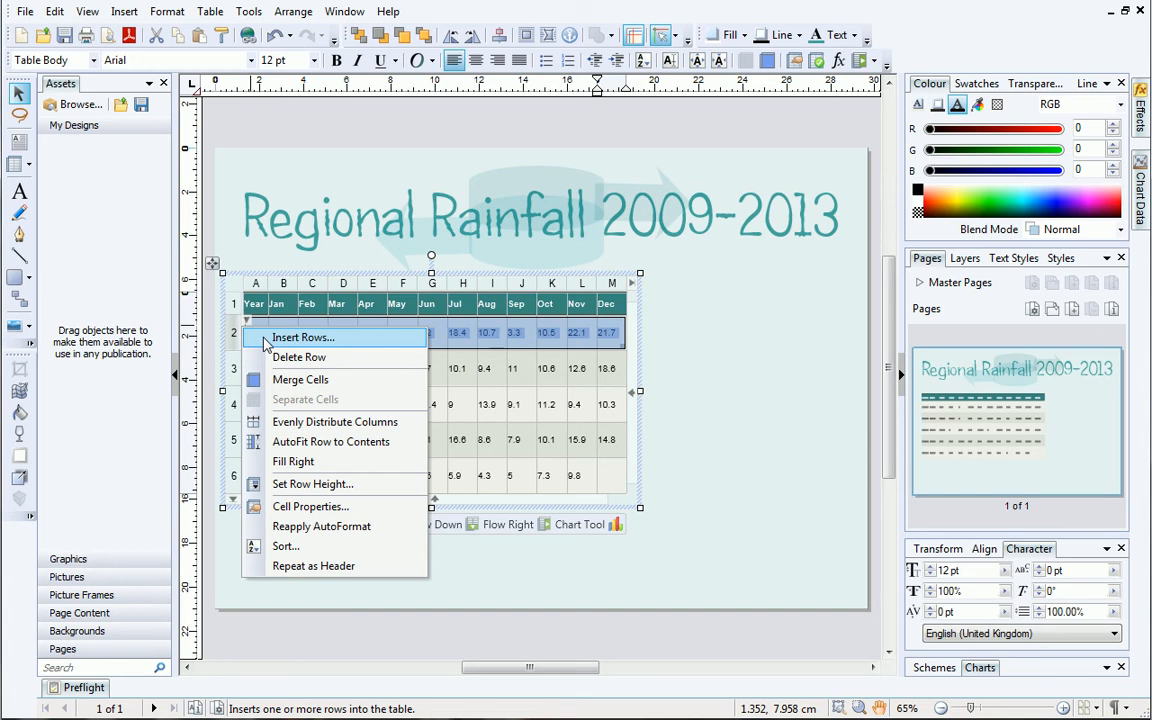
left_click(303, 337)
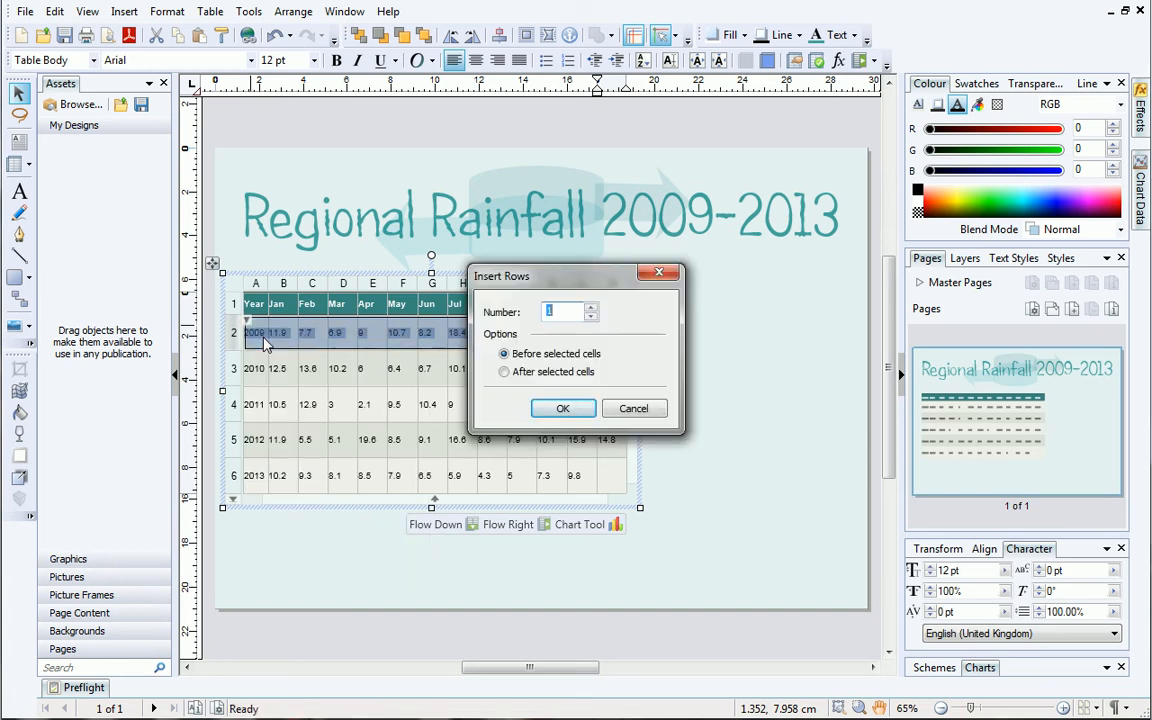
mouse_move(623, 412)
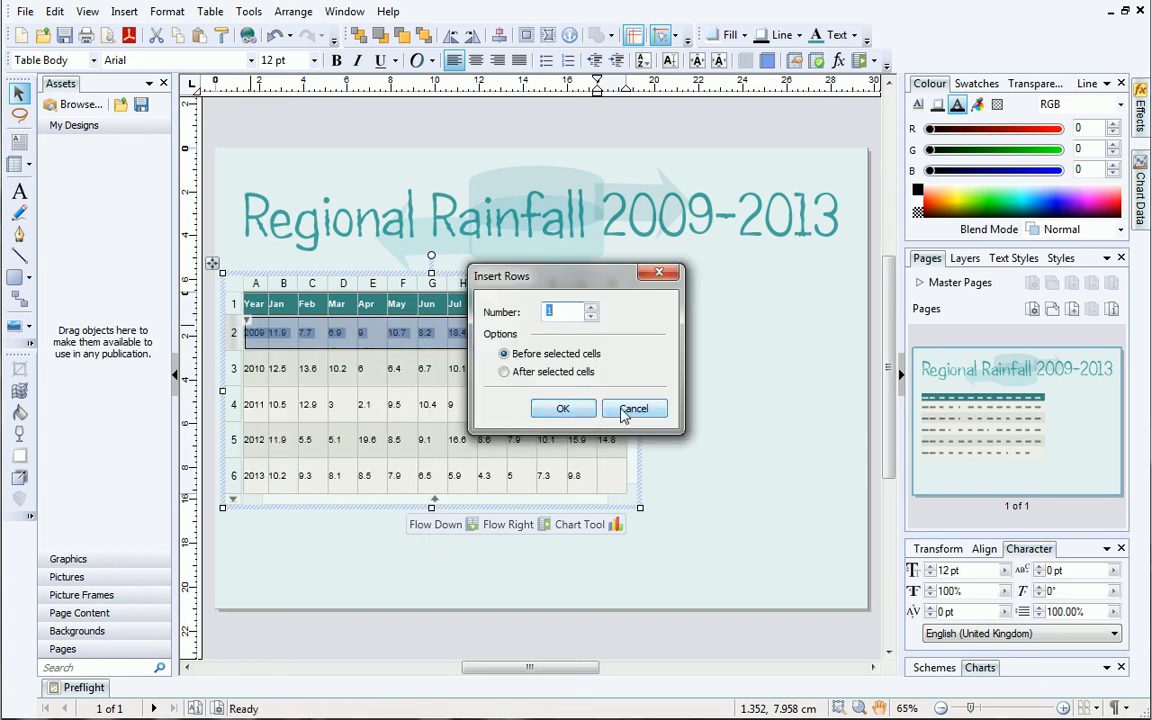
left_click(634, 408)
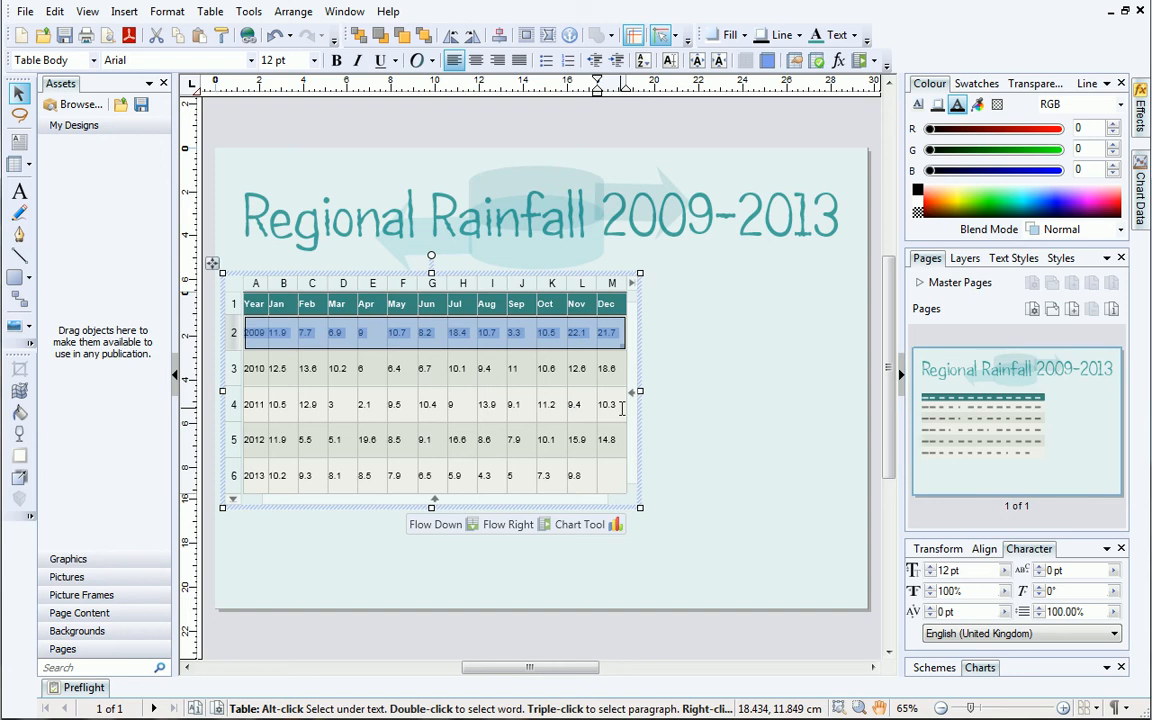
mouse_move(640, 410)
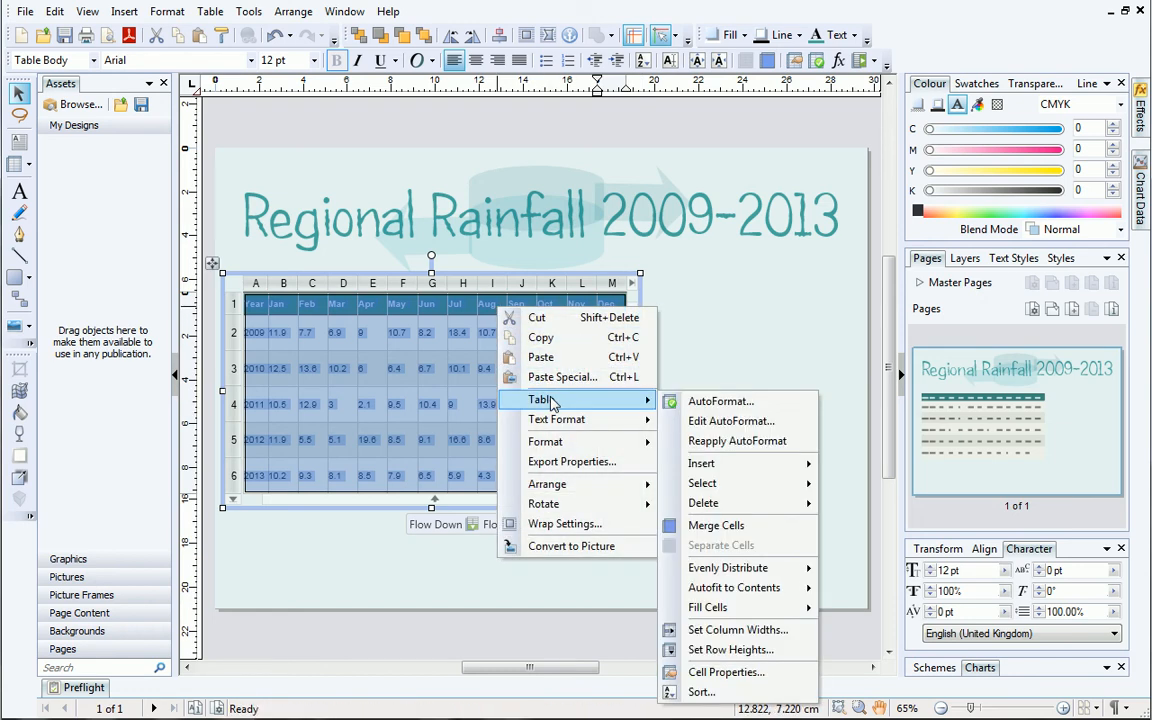
mouse_move(725, 672)
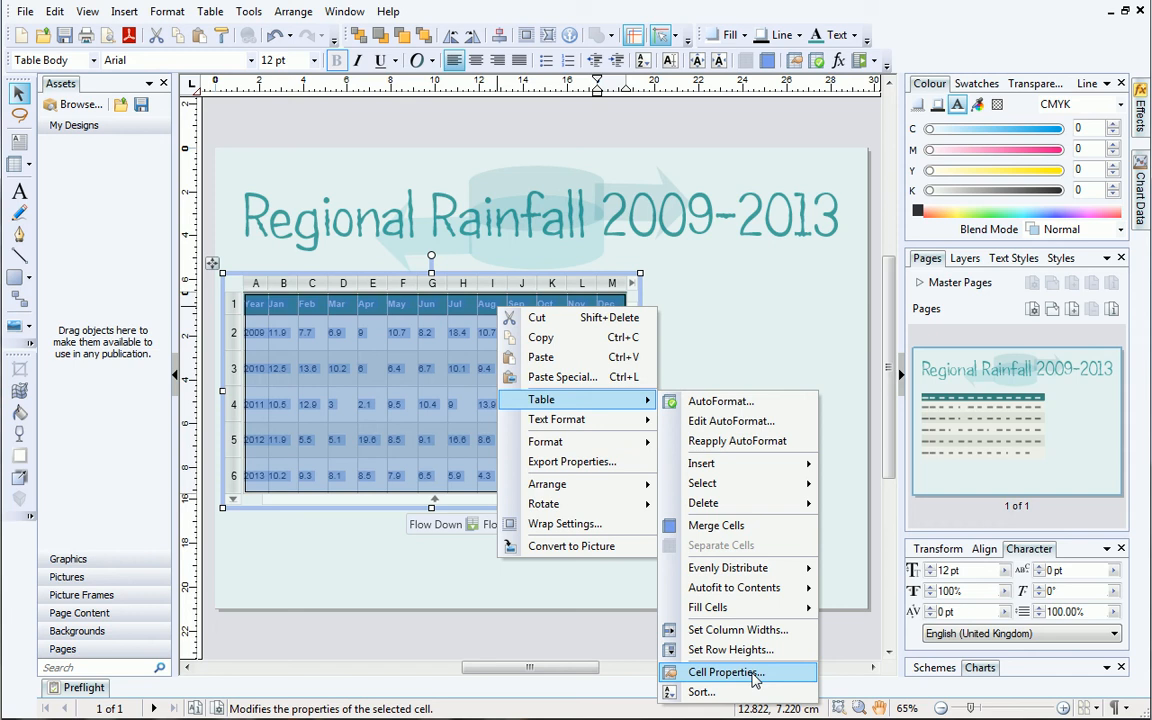
- Open the Cell Properties border options for all selected table cells
left_click(725, 672)
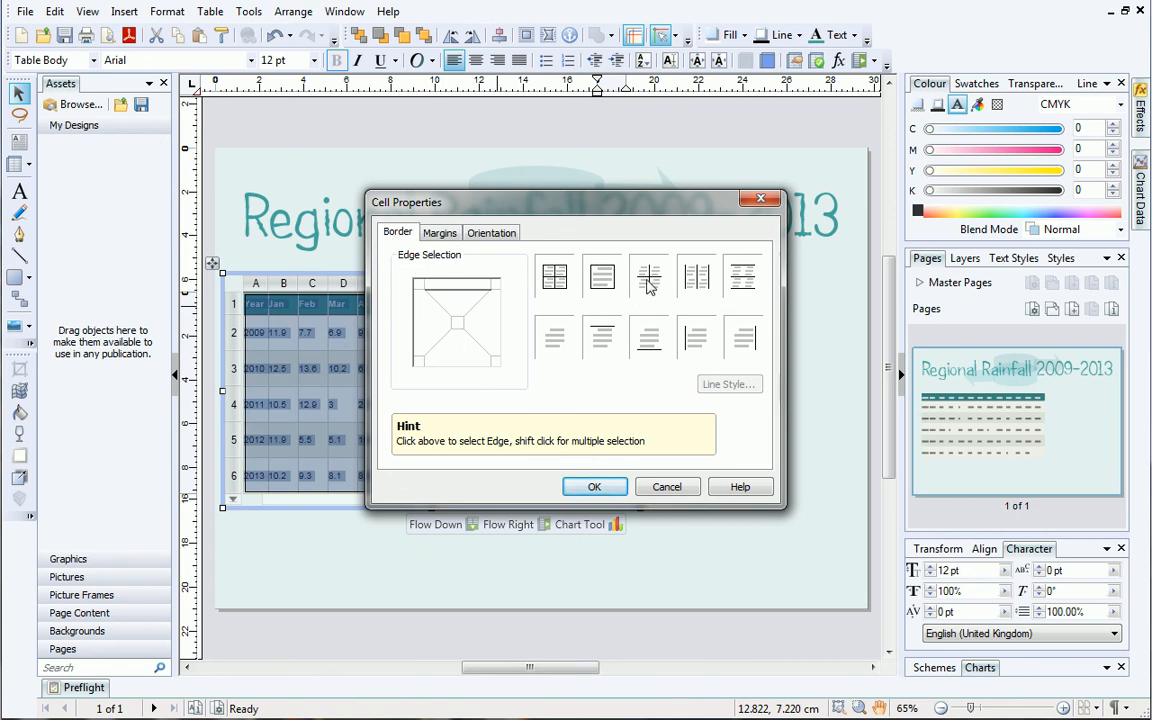
- Choose the All Edges border preset and open the 1 pt black line settings
left_click(648, 276)
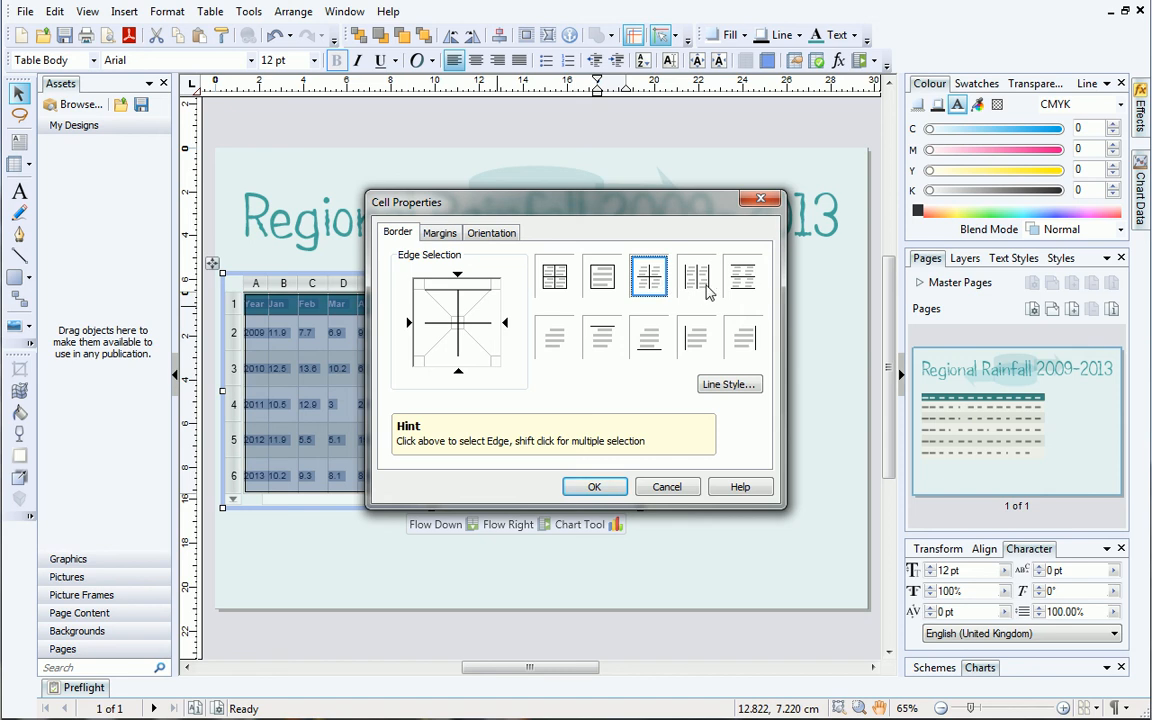
left_click(742, 276)
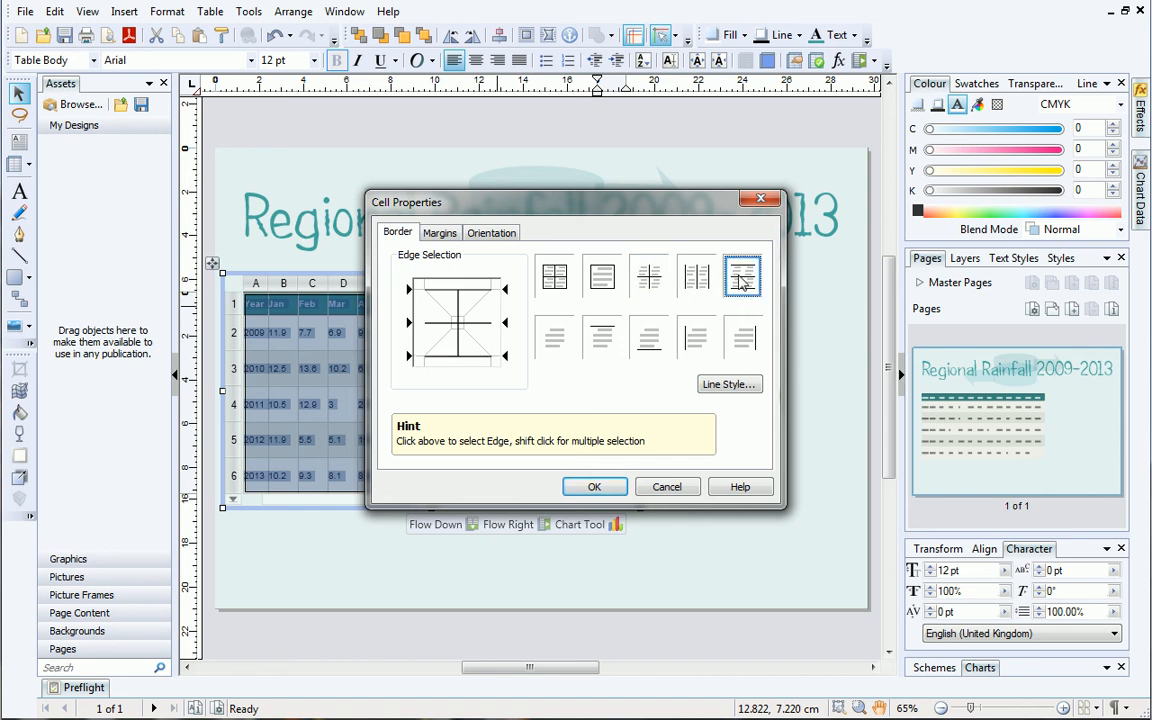
left_click(602, 276)
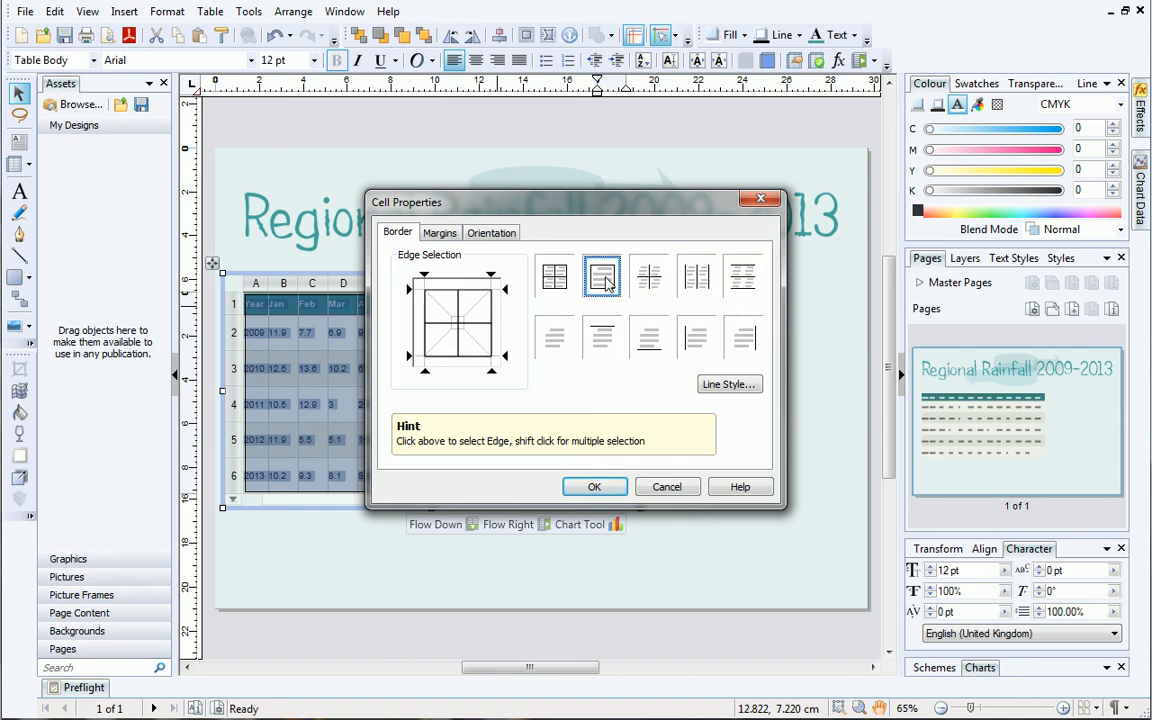
left_click(602, 276)
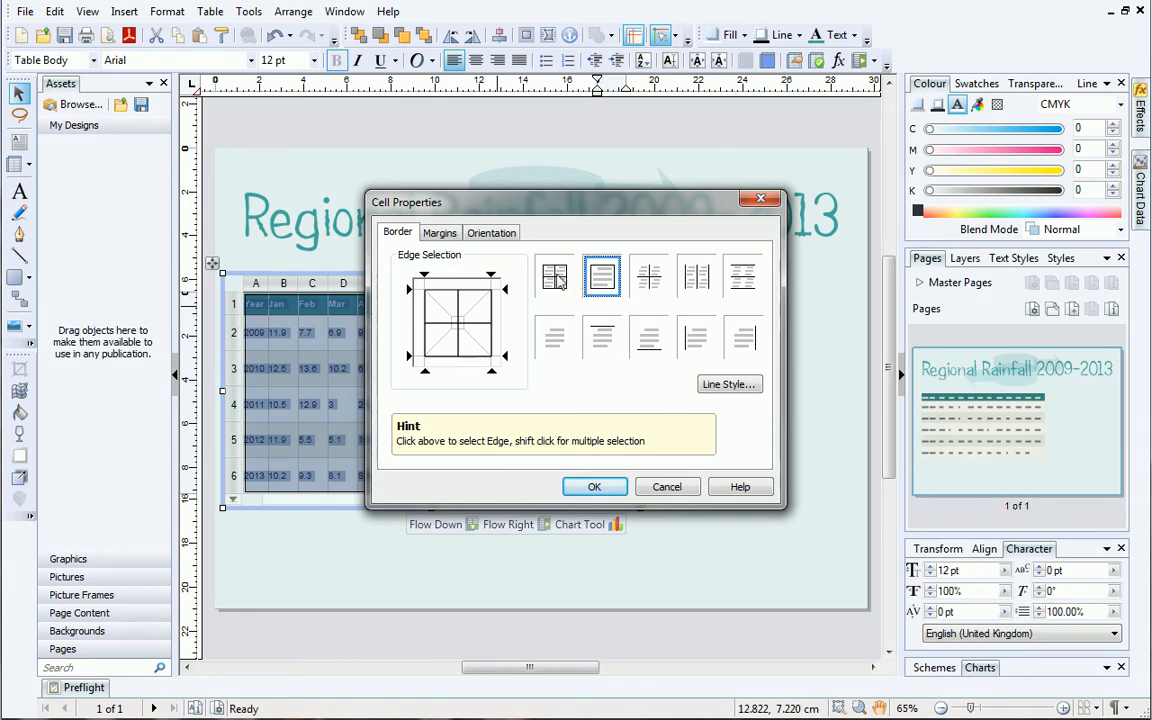
left_click(554, 276)
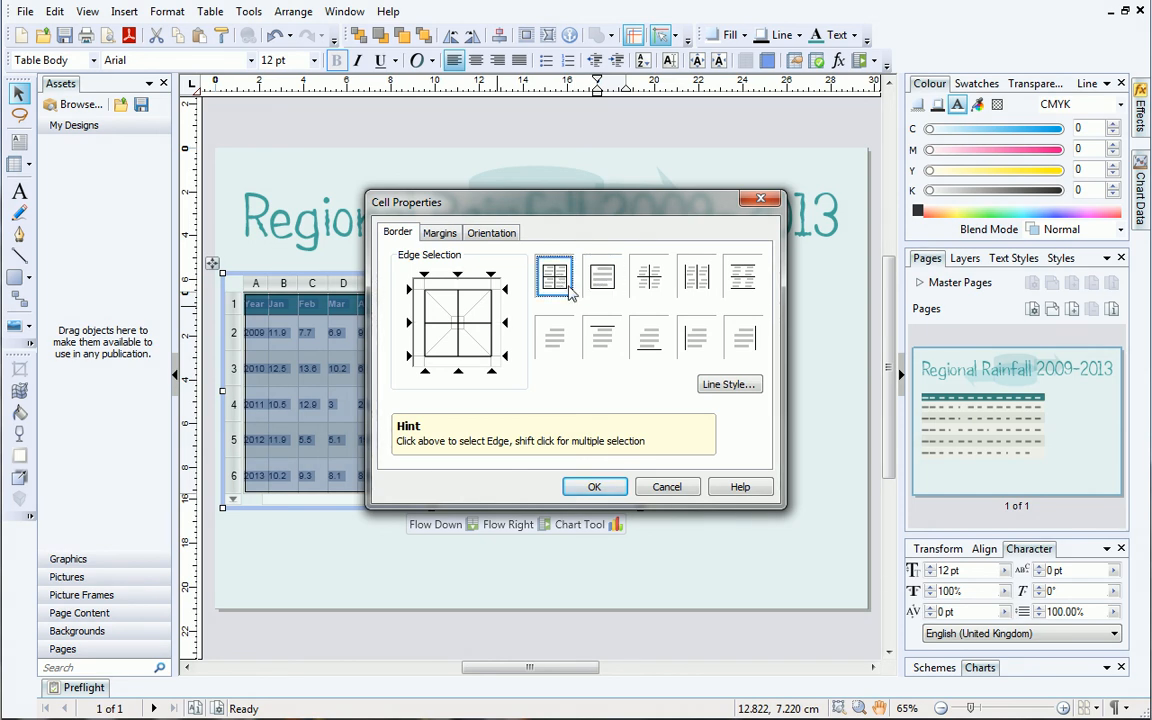
left_click(729, 384)
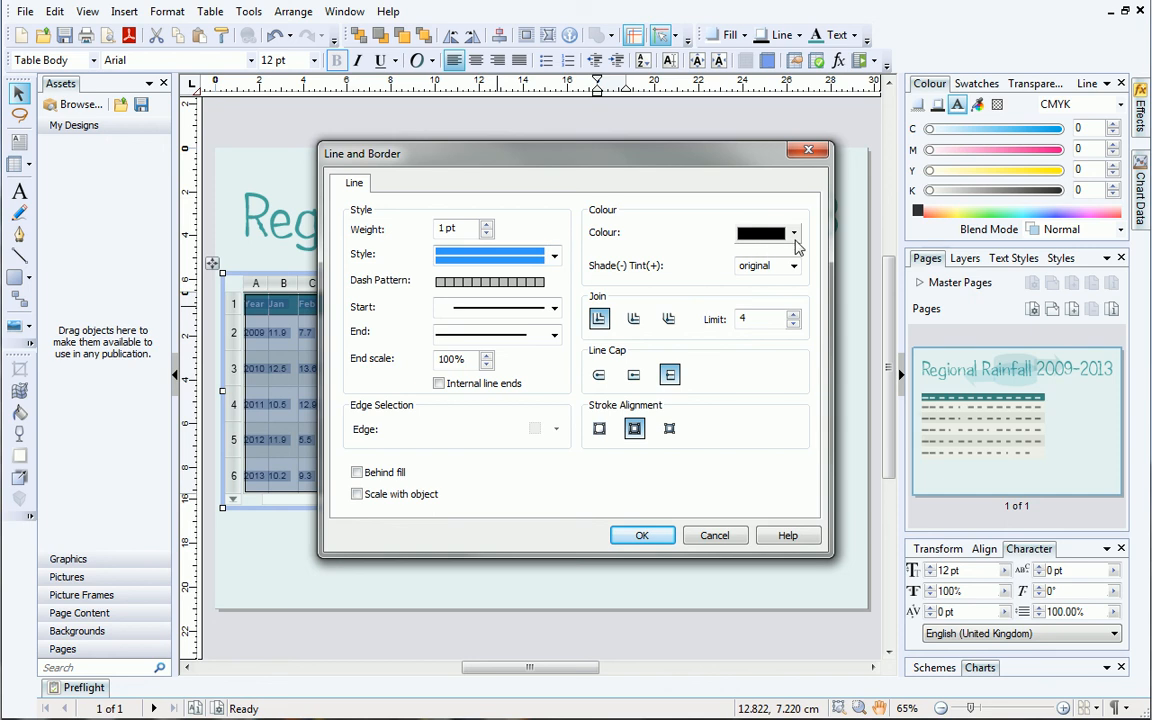
- Confirm the 1 pt black line, apply it to all cells, and deselect the table
left_click(795, 233)
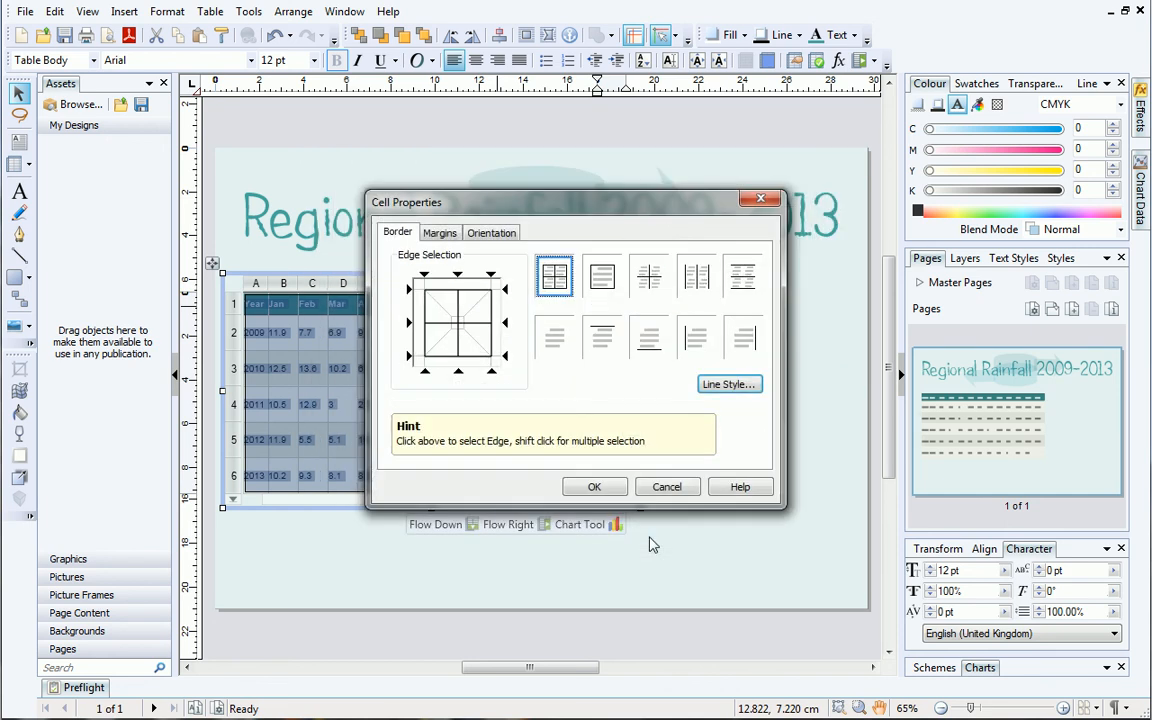
left_click(594, 486)
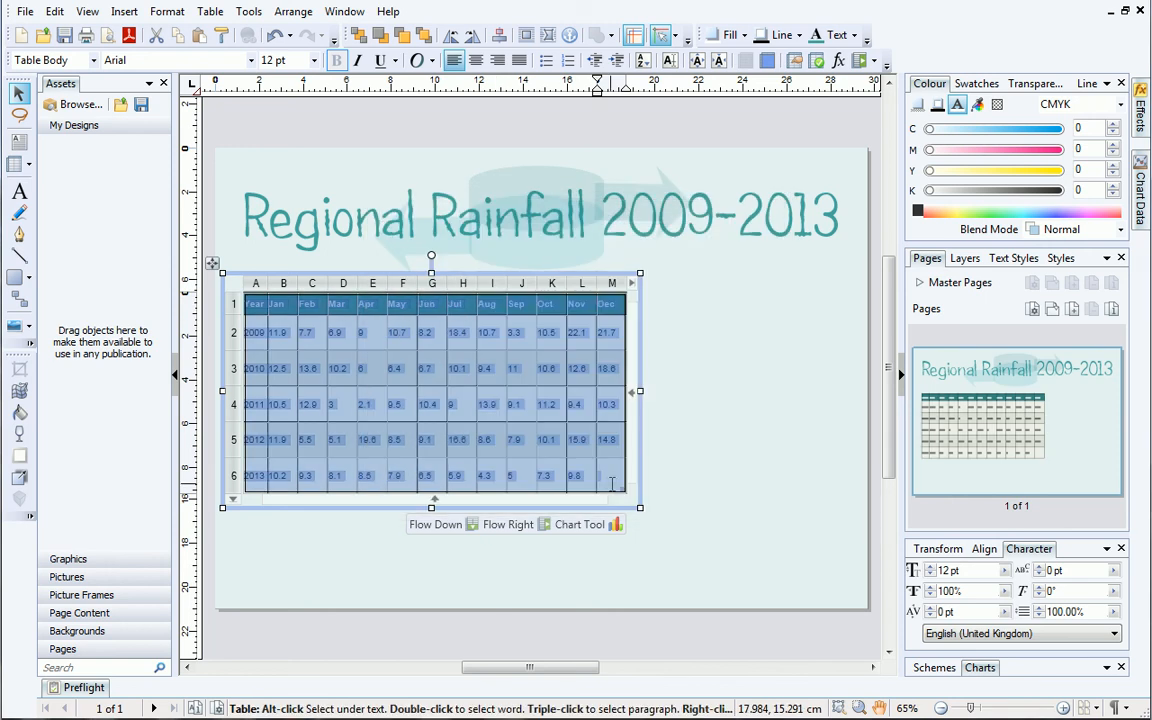
left_click(728, 441)
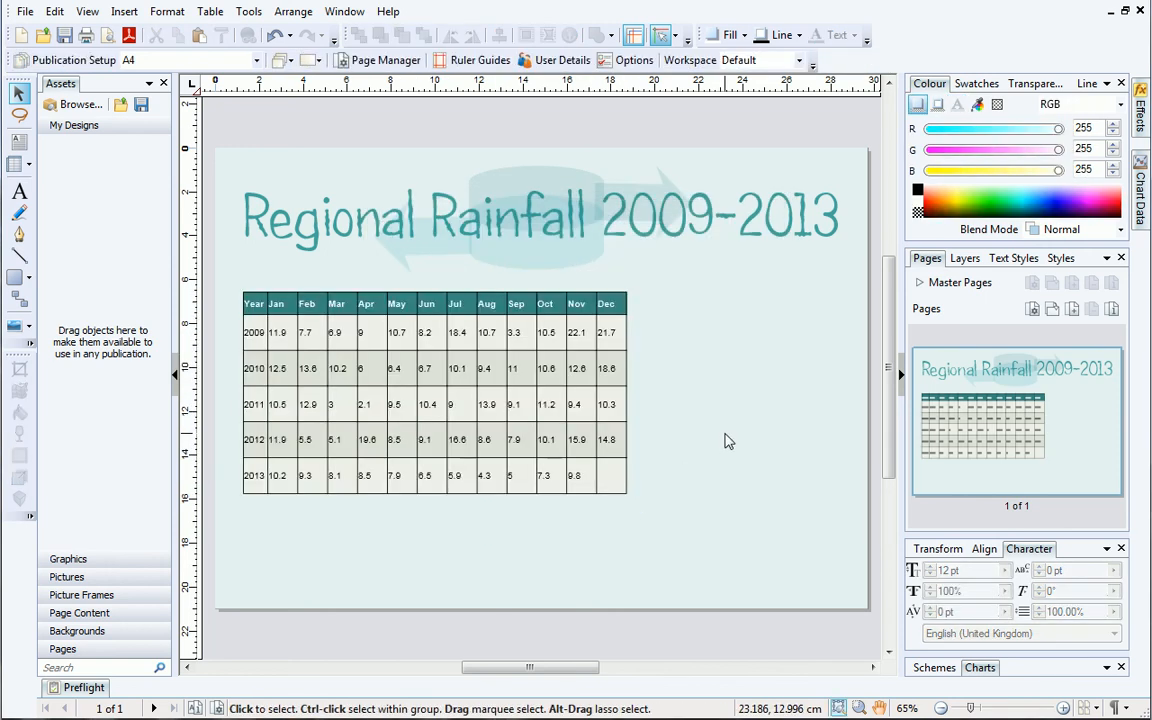